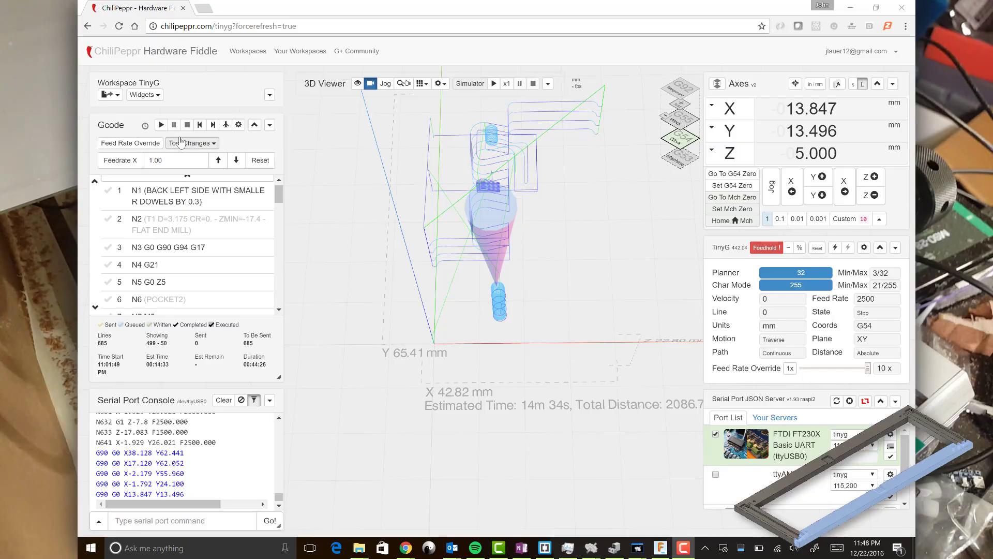
# - Run the back-left, front-left and left side frame G-code jobs on the TinyG
pyautogui.click(161, 124)
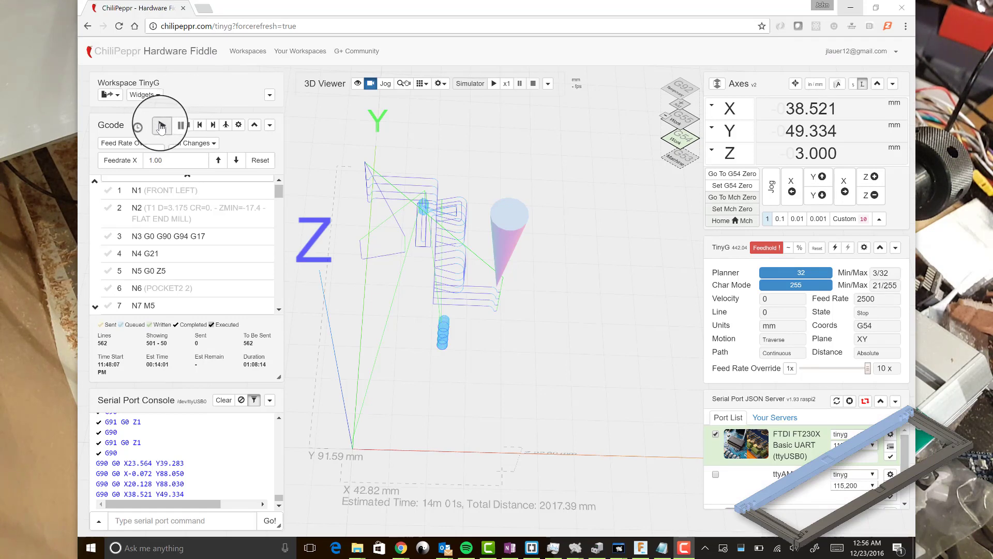
pyautogui.click(161, 126)
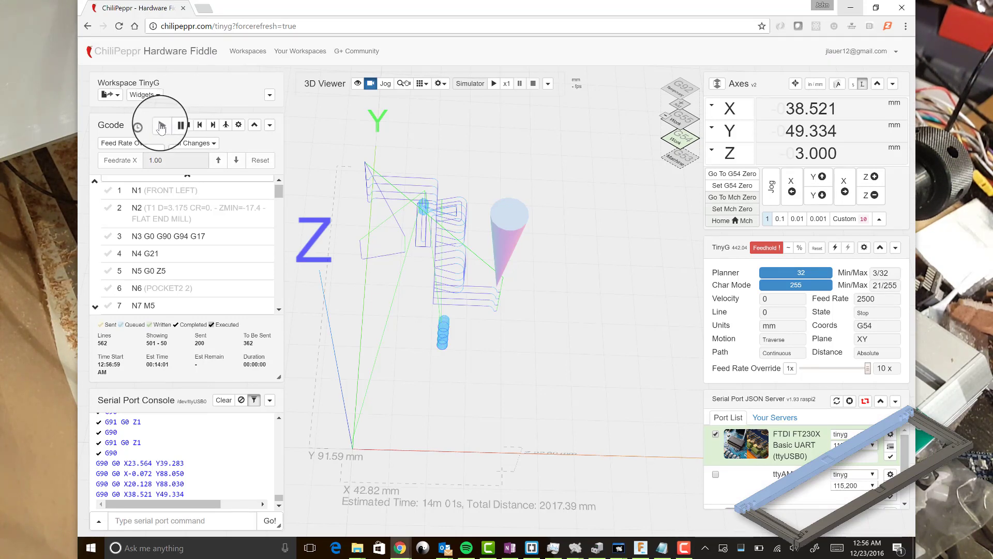
pyautogui.click(161, 125)
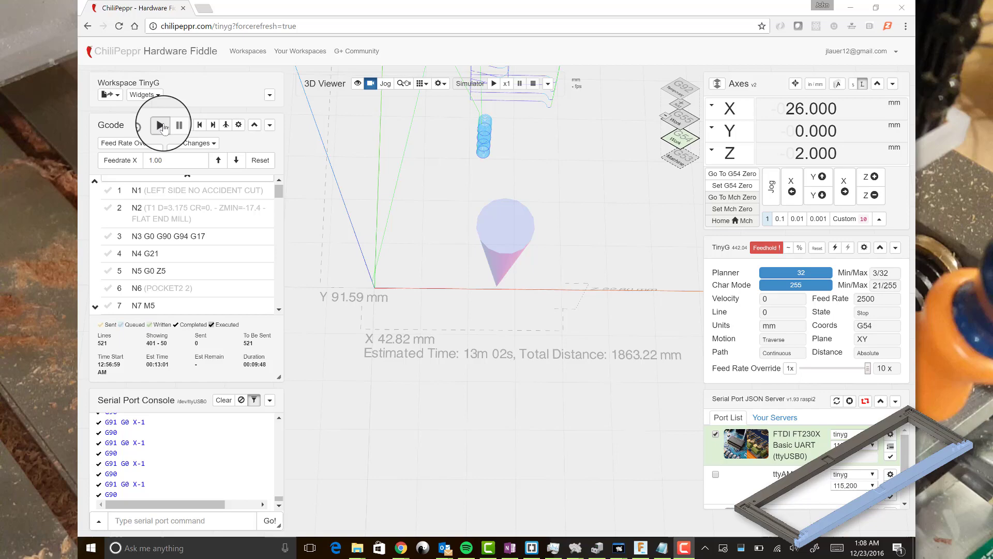
pyautogui.click(160, 125)
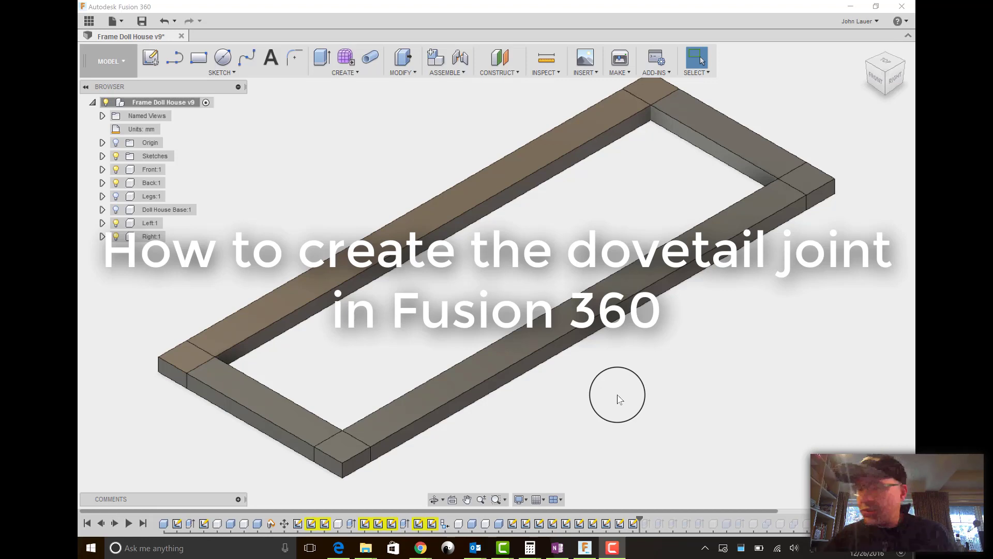
pyautogui.moveTo(559, 231)
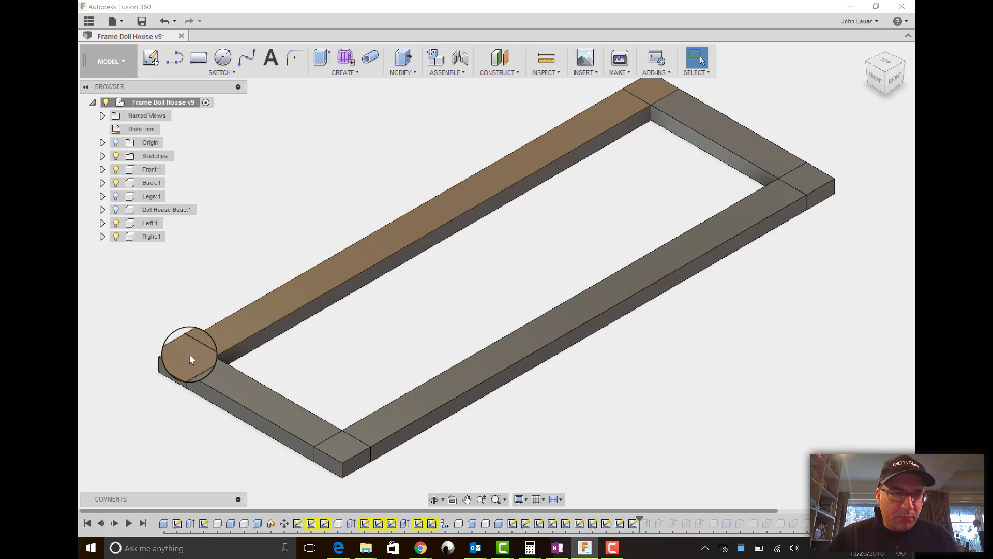
# - Start a sketch on the front-left corner board face
pyautogui.rightClick(191, 359)
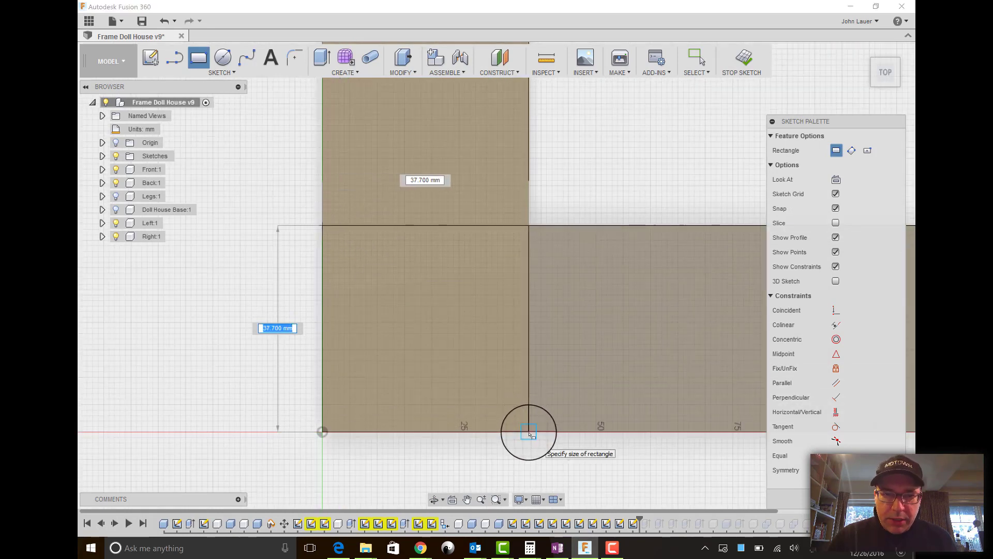
# - Draw the 37.7 mm board-end rectangle and a narrow dovetail strip inside it
pyautogui.click(529, 432)
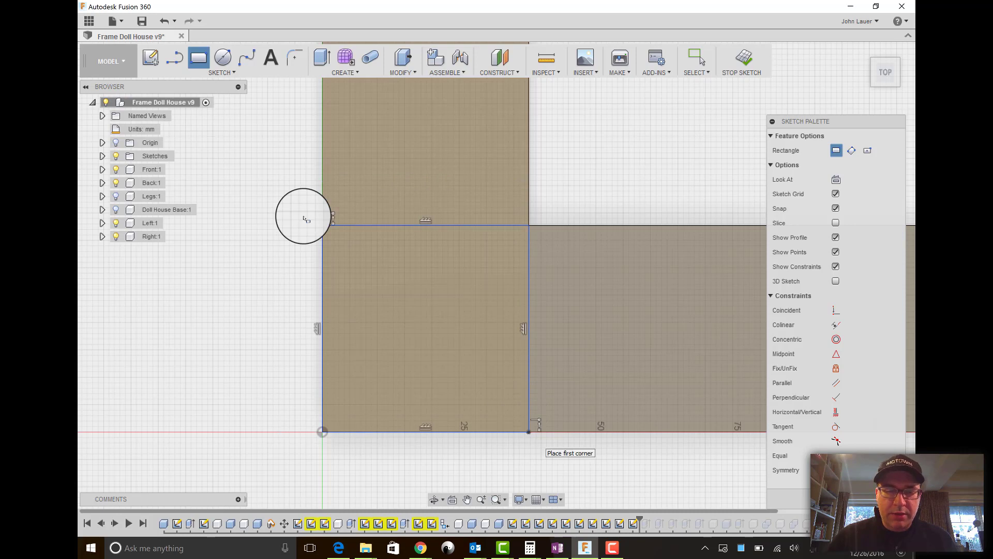
pyautogui.moveTo(495, 147)
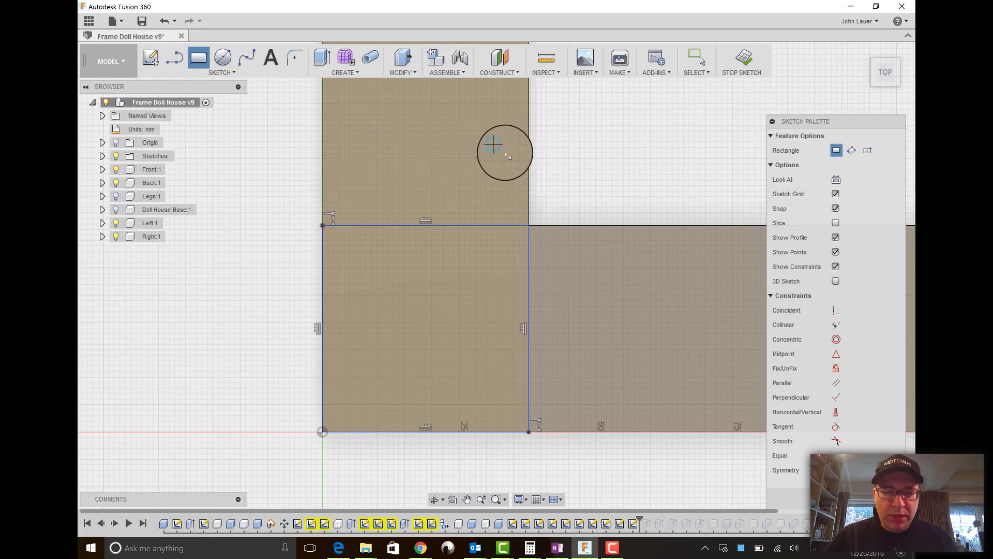
pyautogui.click(174, 58)
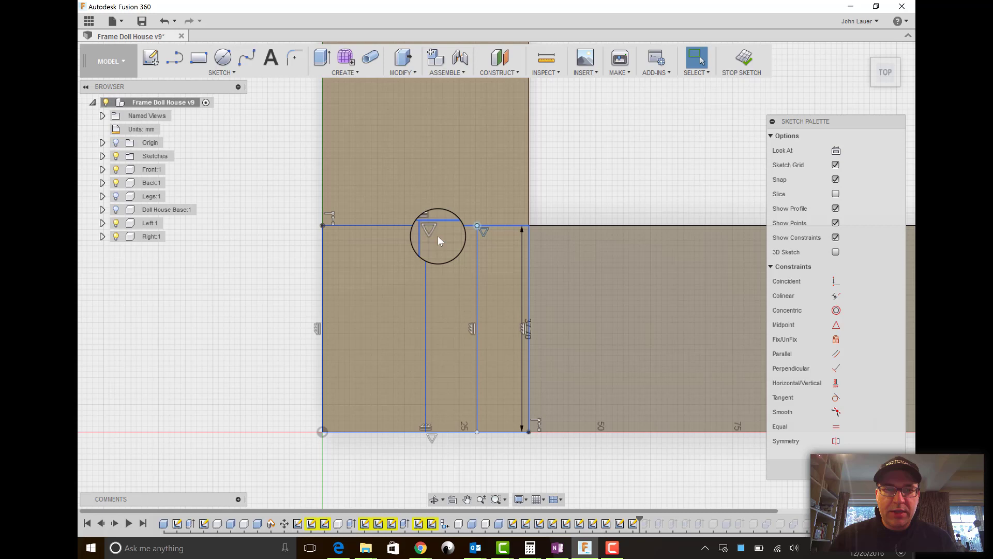
pyautogui.click(175, 58)
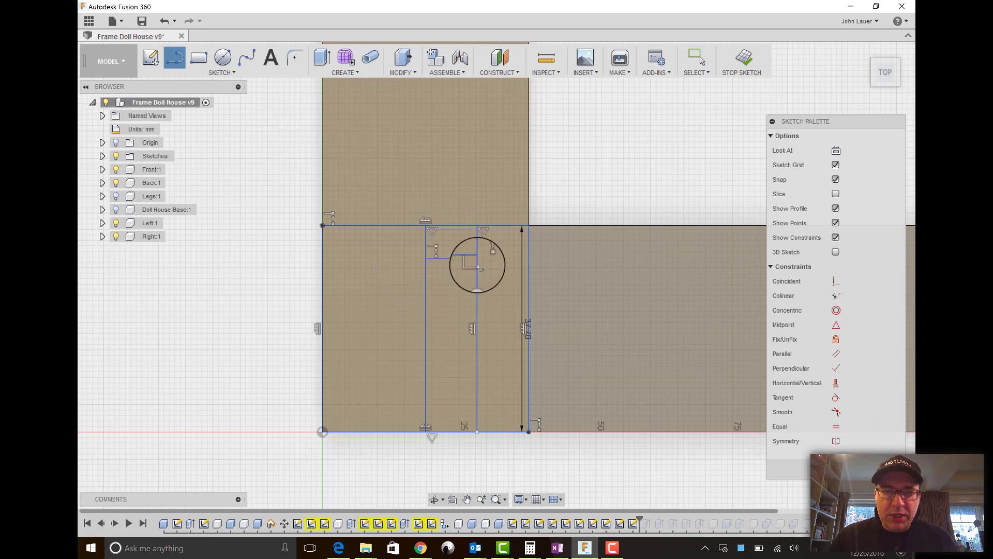
# - Draw dividing lines across the strip and dimension their spacing at 7.54 mm
pyautogui.moveTo(478, 265); pyautogui.dragTo(433, 309)
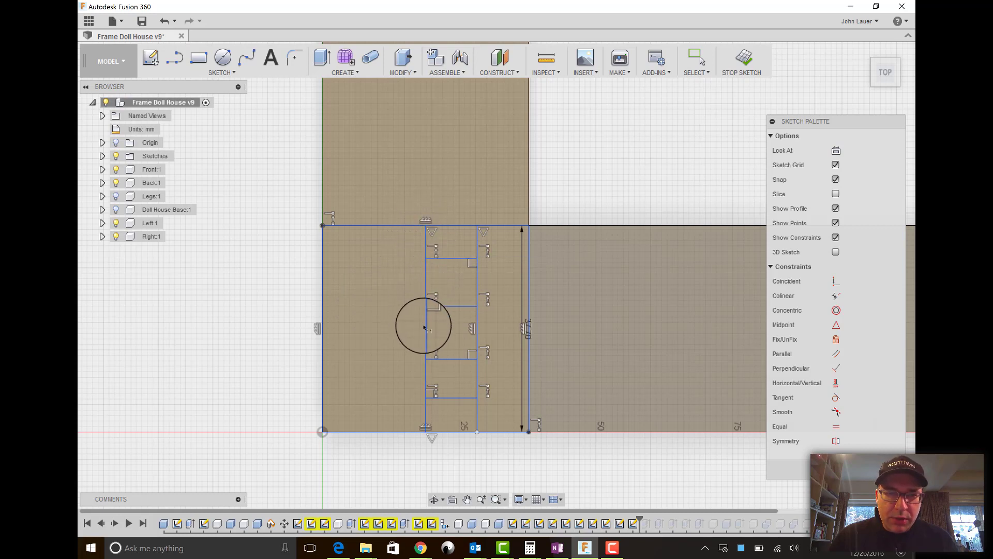
pyautogui.moveTo(423, 325); pyautogui.dragTo(426, 413)
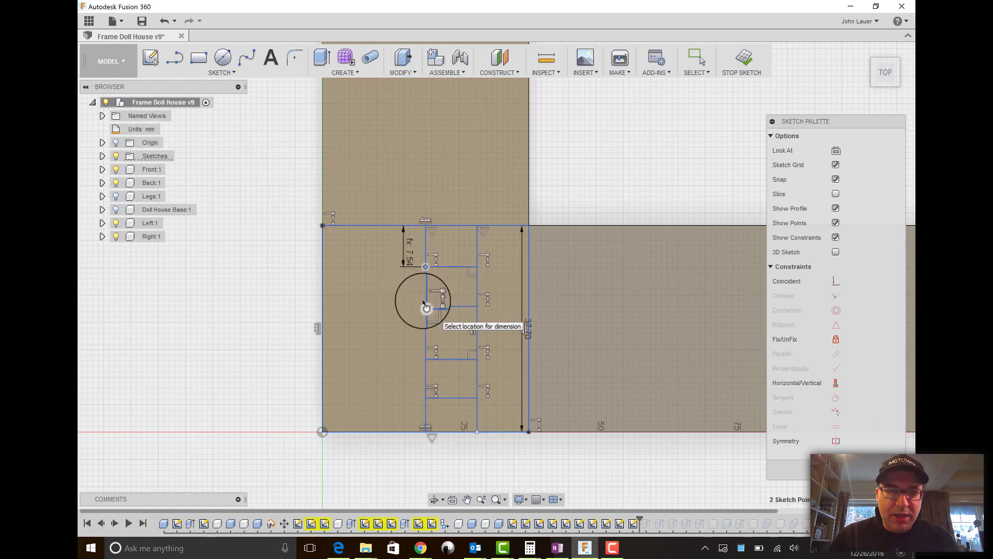
pyautogui.click(423, 307)
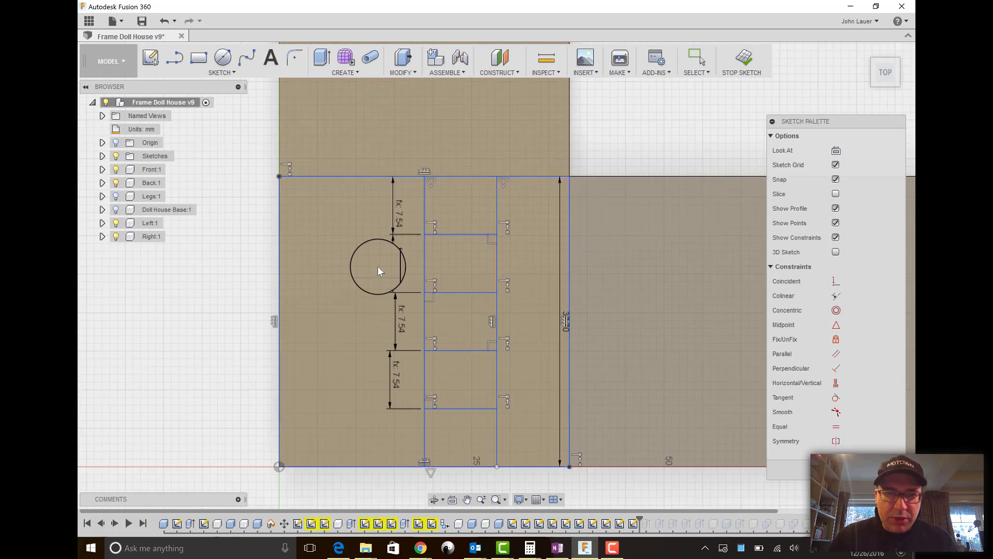
# - Draw tapered dovetail tails with 7.54 mm spacing and 1.20 mm offsets, accepting a driven dimension
pyautogui.click(175, 57)
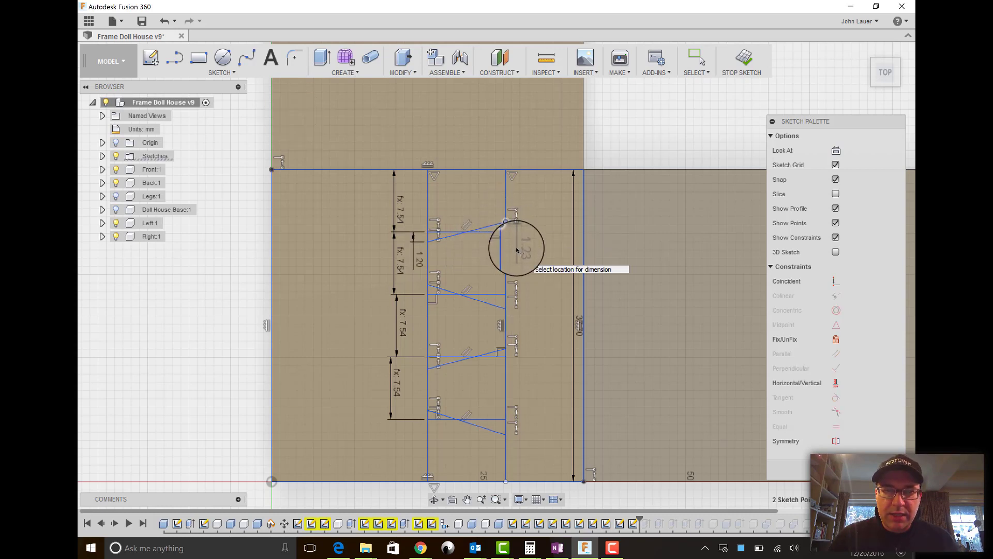
pyautogui.click(517, 249)
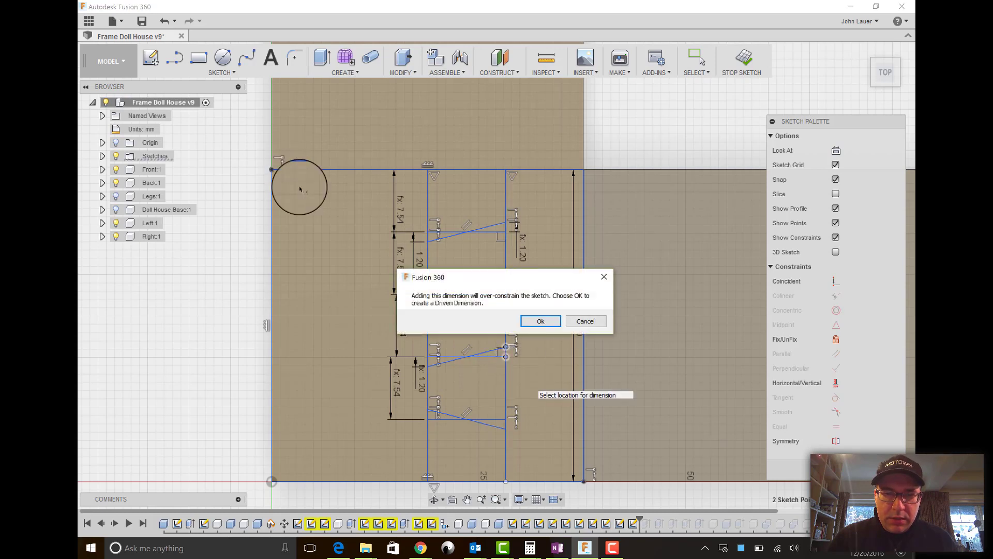
pyautogui.click(540, 321)
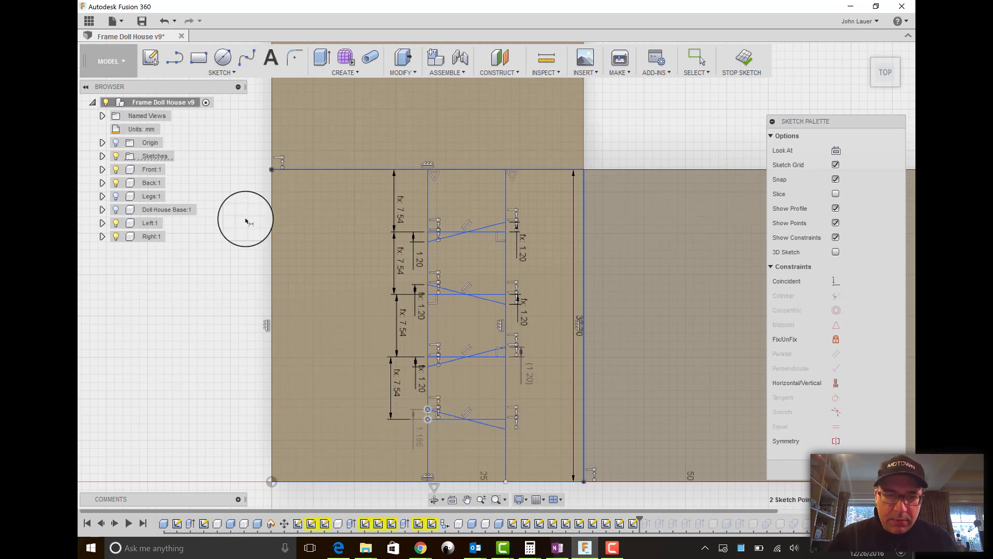
pyautogui.click(416, 420)
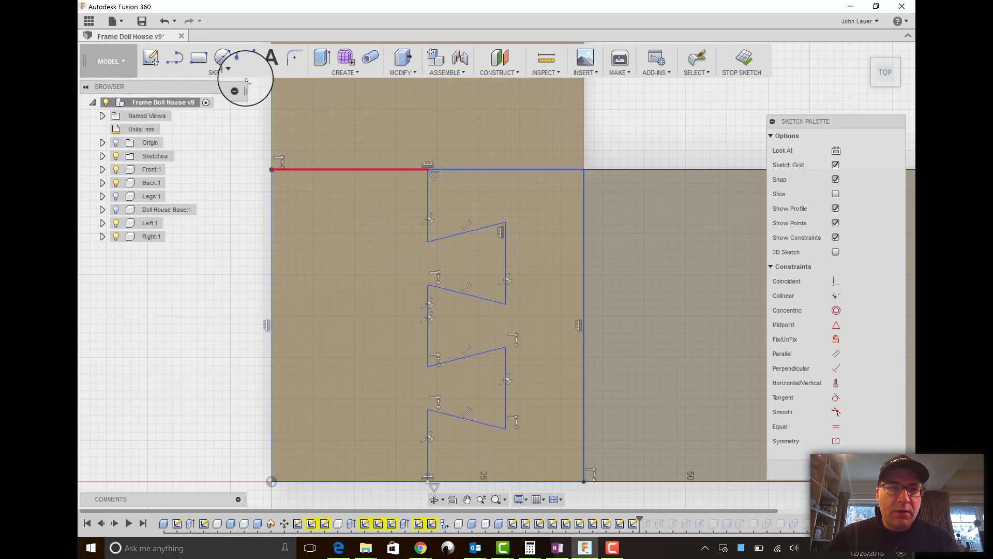
# - Trim away the leftover construction segments from the dovetail outline
pyautogui.click(219, 58)
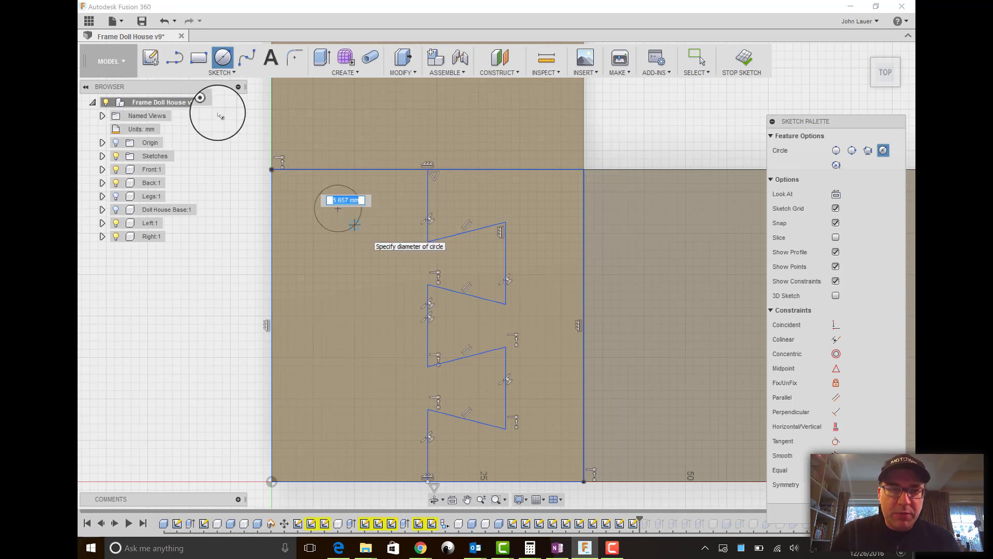
# - Place a 1/8 diameter circle near the top-left of the board end
pyautogui.write('1/8')
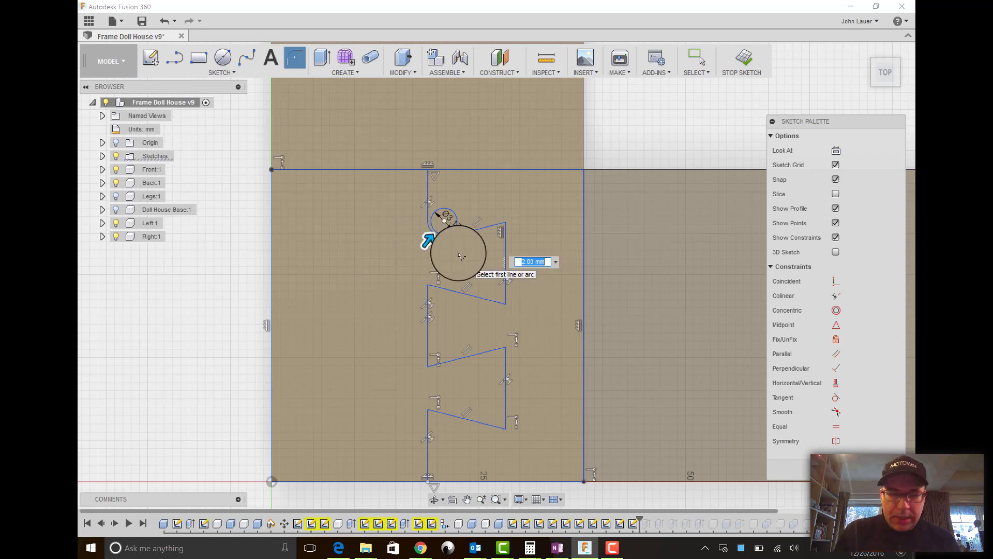
# - Fillet the dovetail corners with a 3.175/2 (1.588 mm) radius
pyautogui.write('3')
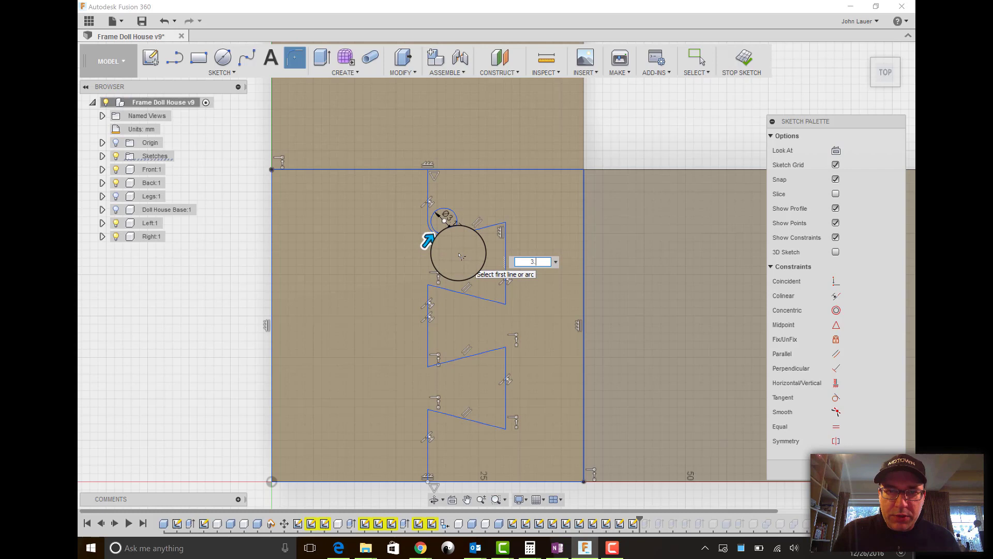
pyautogui.write('3.175')
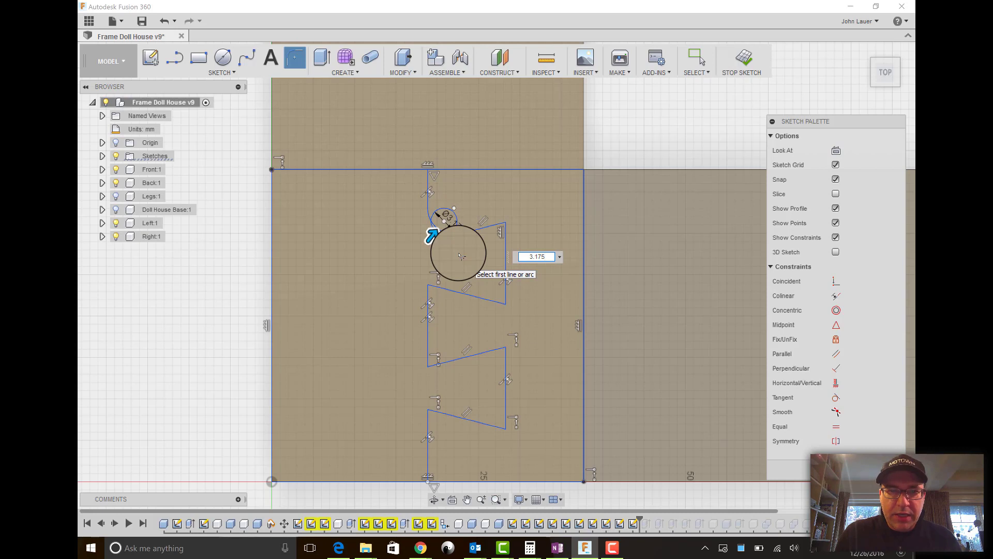
pyautogui.write('/2')
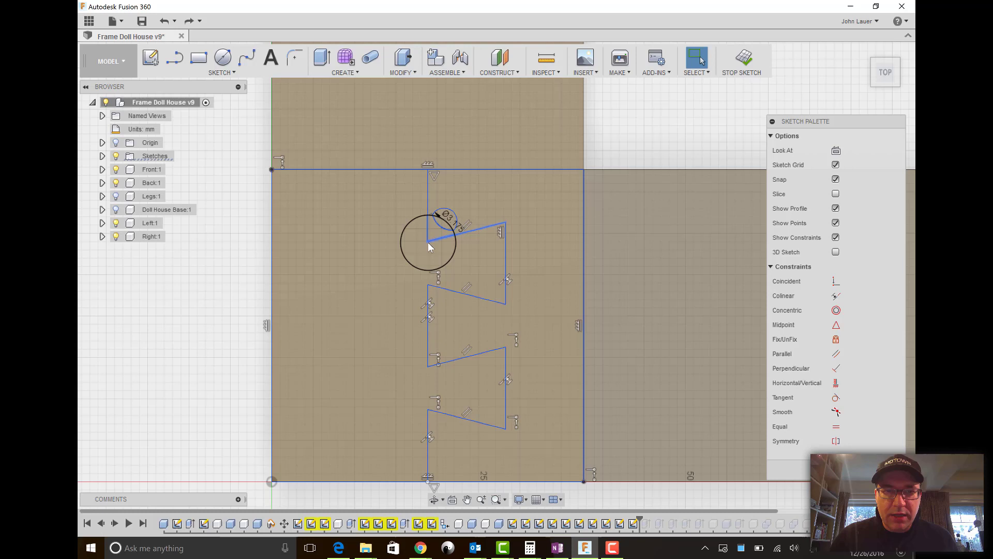
pyautogui.click(221, 72)
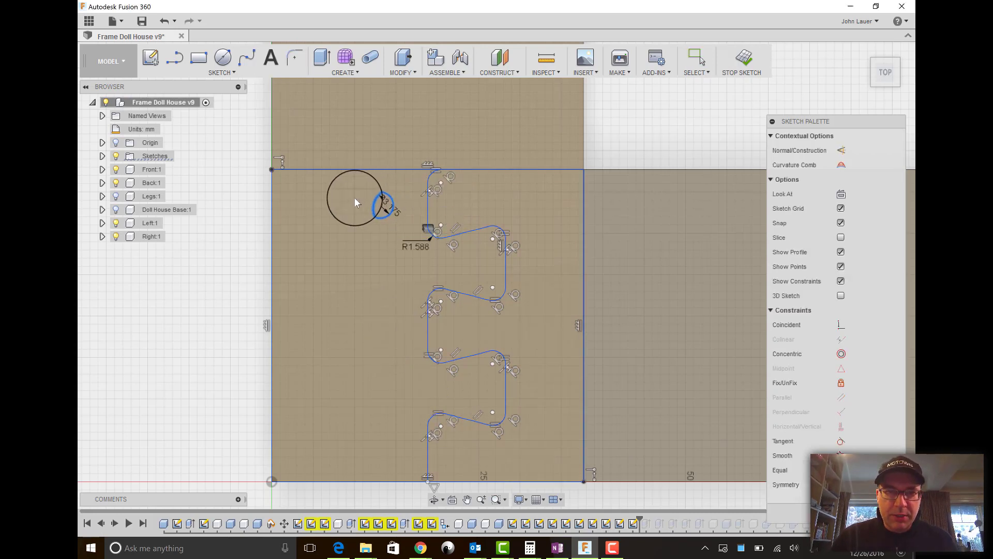
pyautogui.click(221, 73)
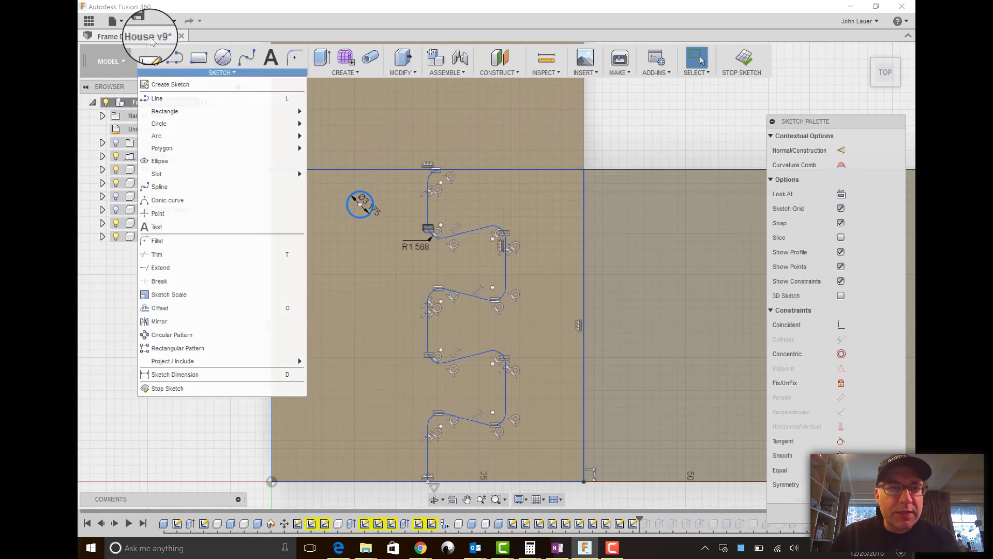
pyautogui.moveTo(215, 310)
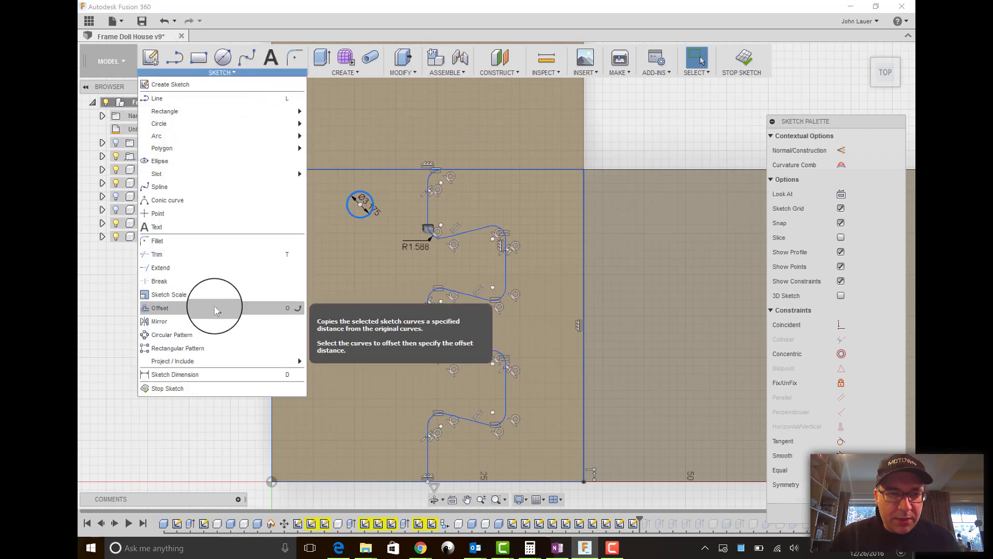
# - Offset the whole filleted dovetail outline by 0.4 mm
pyautogui.click(160, 308)
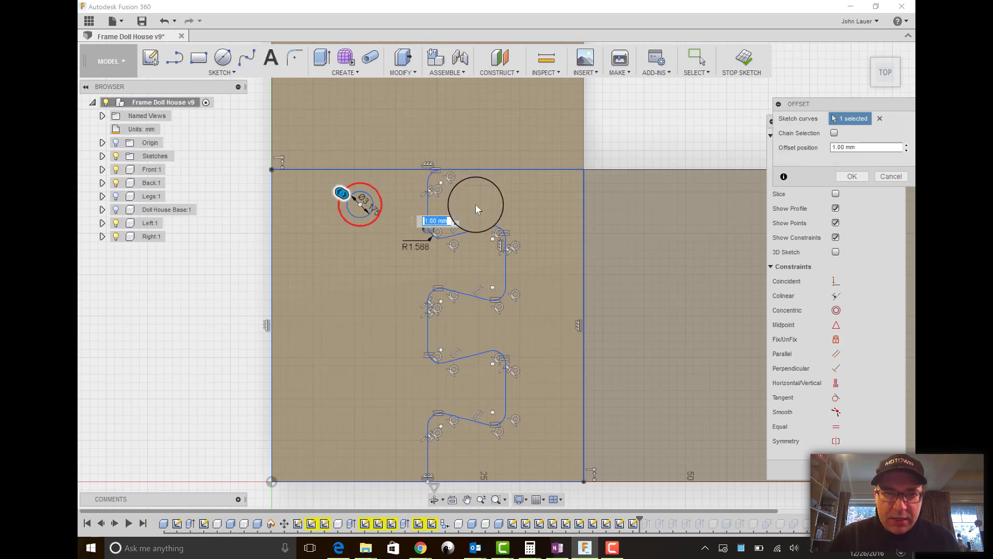
pyautogui.click(880, 119)
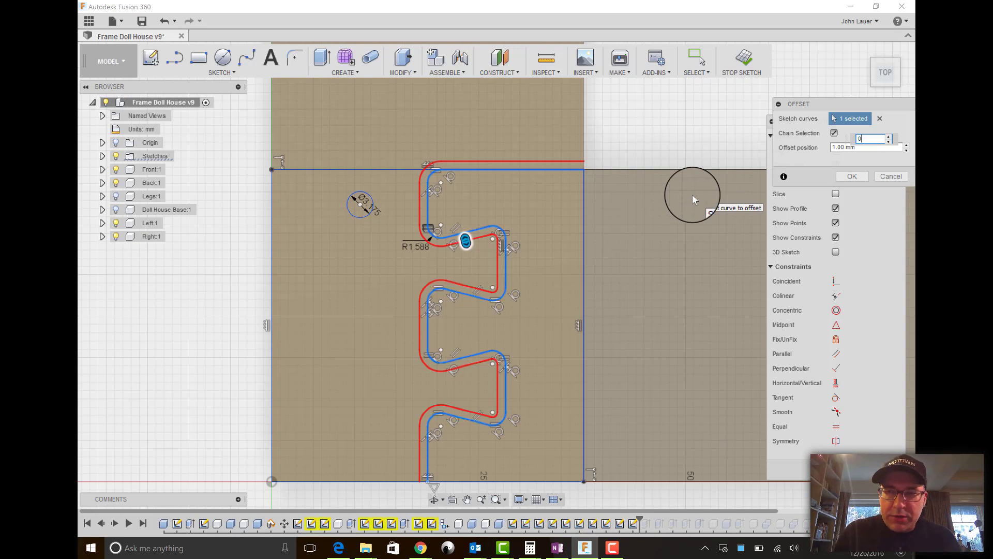
pyautogui.write('0.4')
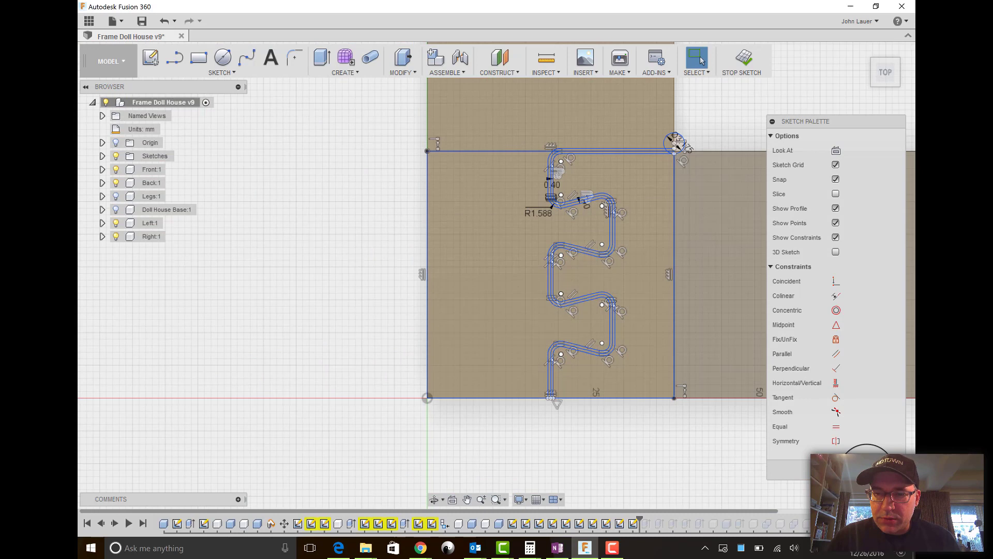
# - Extrude-cut the channel profiles 36 mm deep, excluding the Back board
pyautogui.click(742, 68)
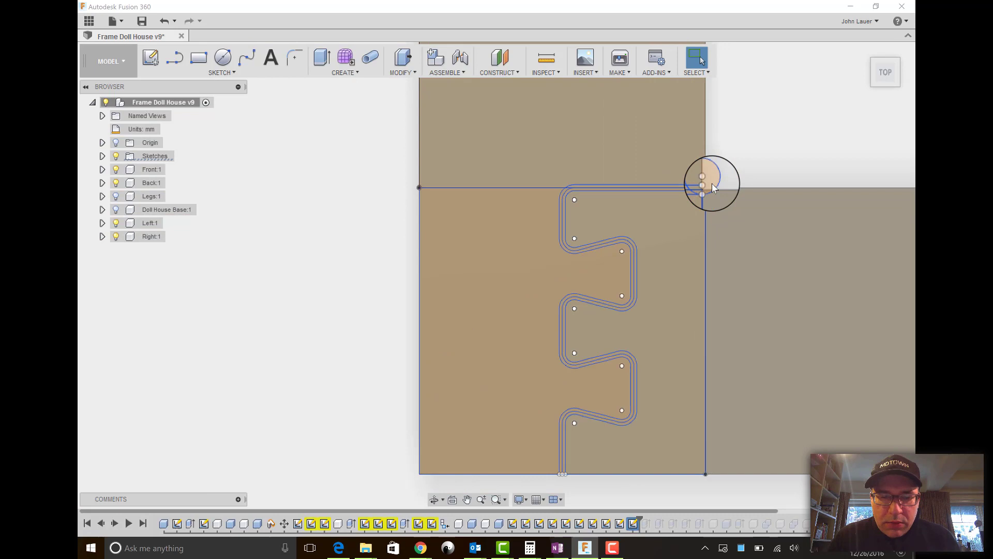
pyautogui.click(319, 56)
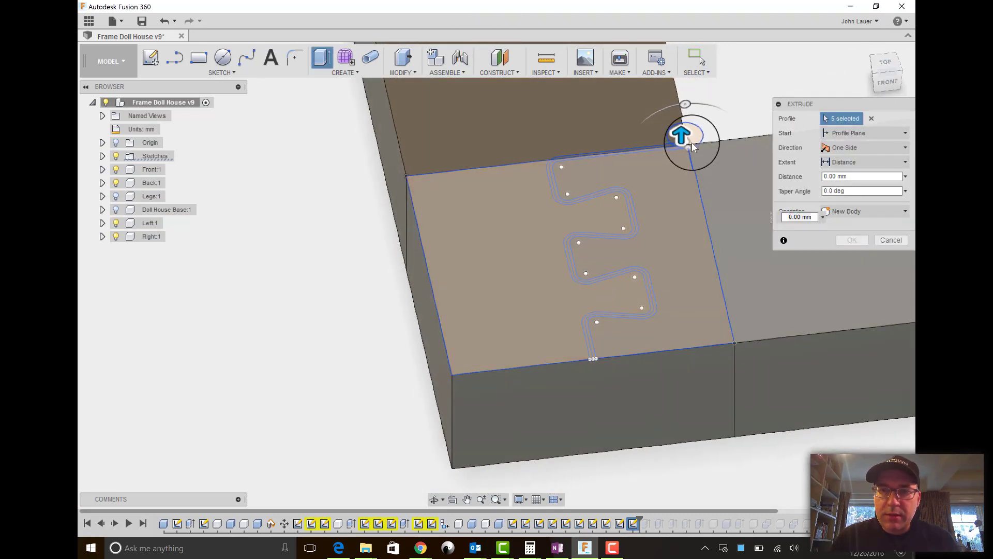
pyautogui.moveTo(680, 135); pyautogui.dragTo(687, 371)
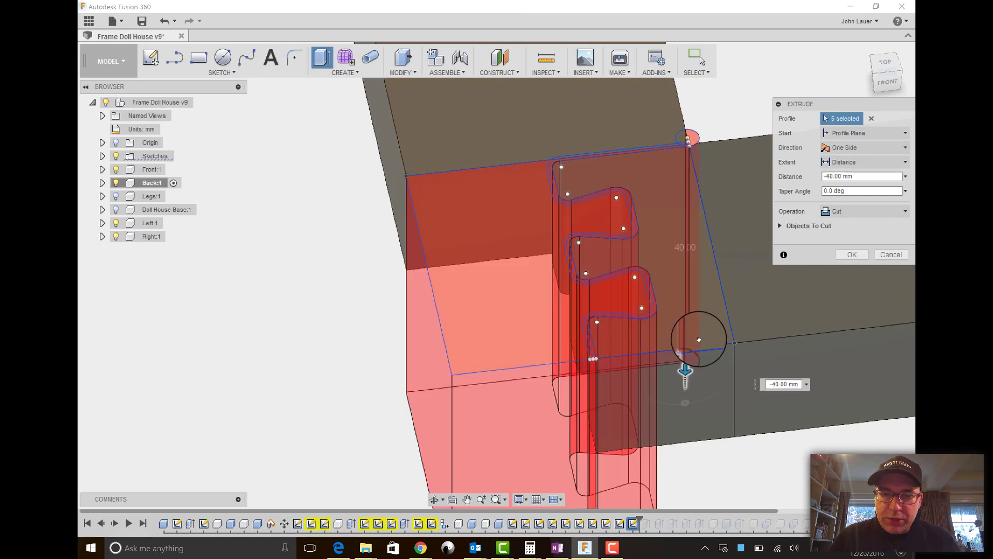
pyautogui.moveTo(686, 370); pyautogui.dragTo(686, 348)
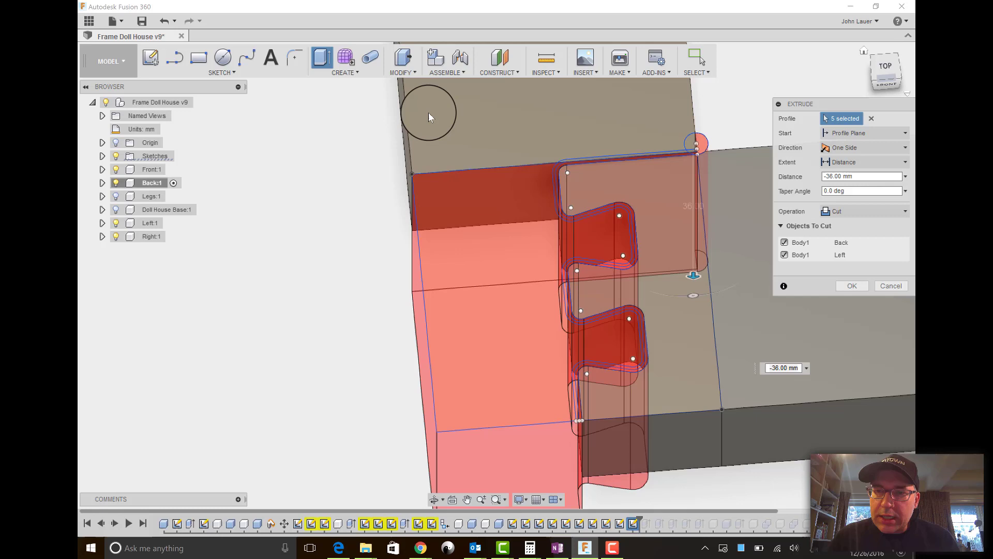
pyautogui.click(785, 242)
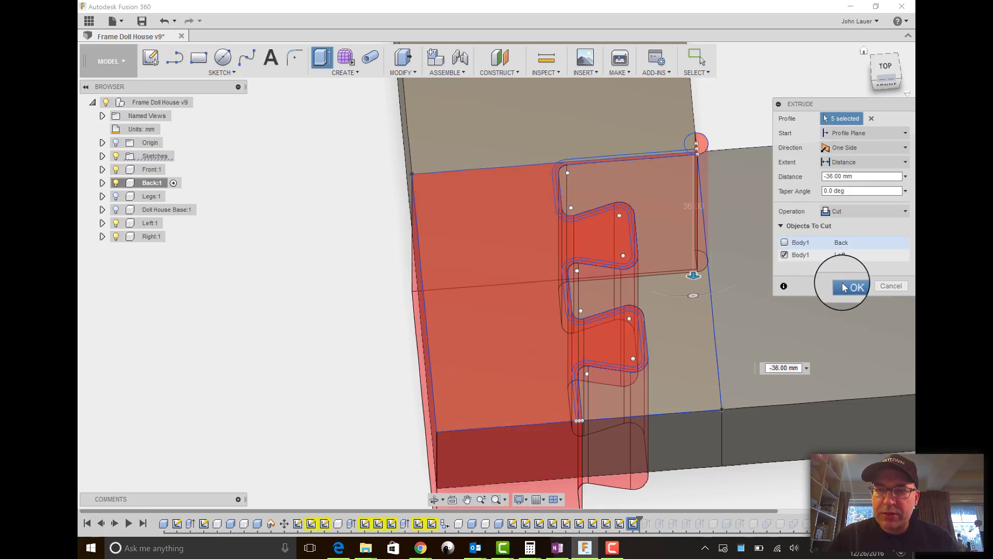
pyautogui.click(852, 287)
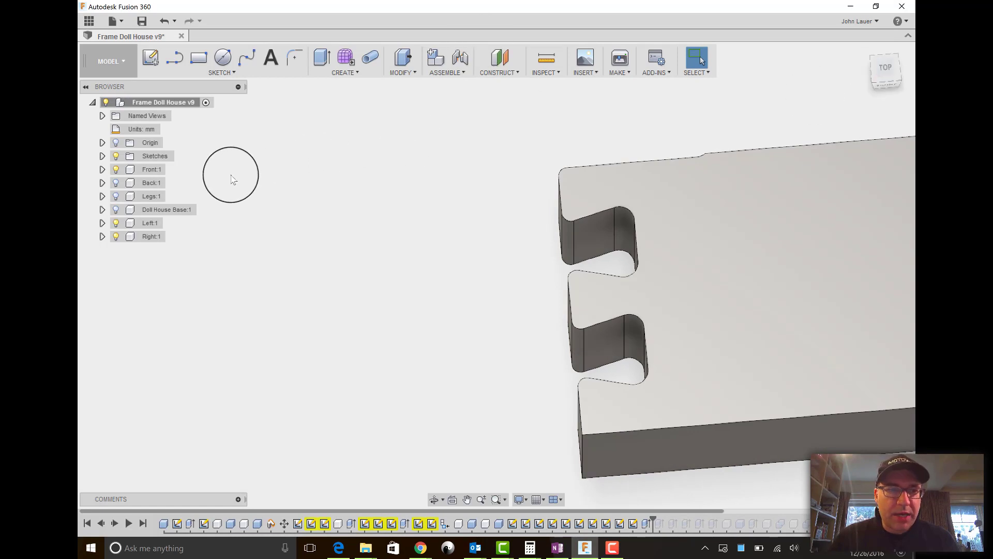
# - Cut the 46 mm mating dovetail into the Back board, then move to Frame Milling v8
pyautogui.click(103, 155)
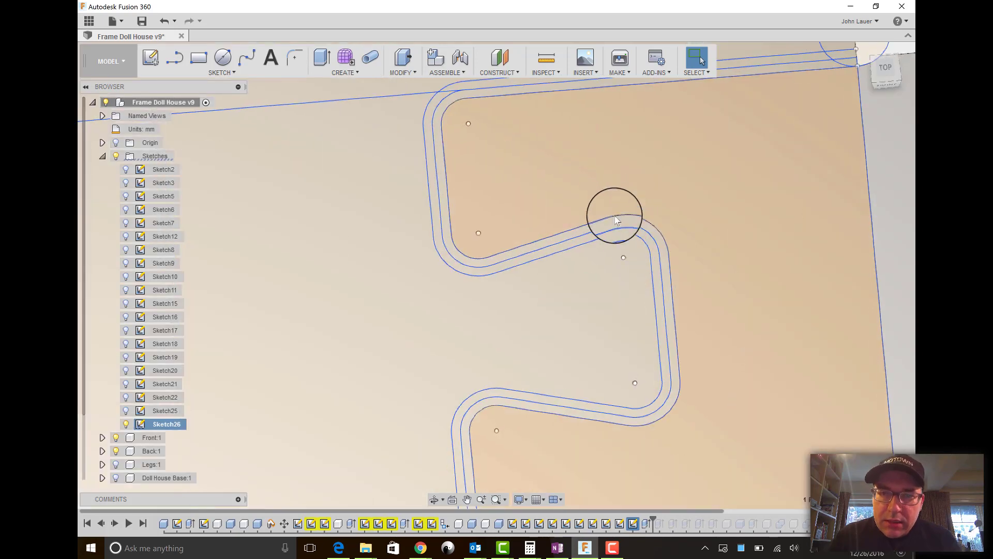
pyautogui.click(600, 226)
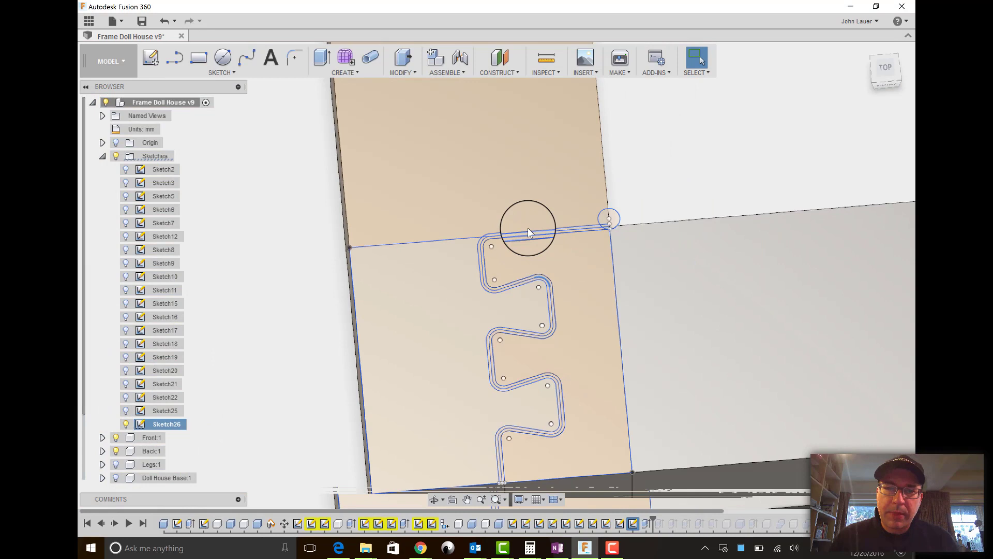
pyautogui.click(322, 57)
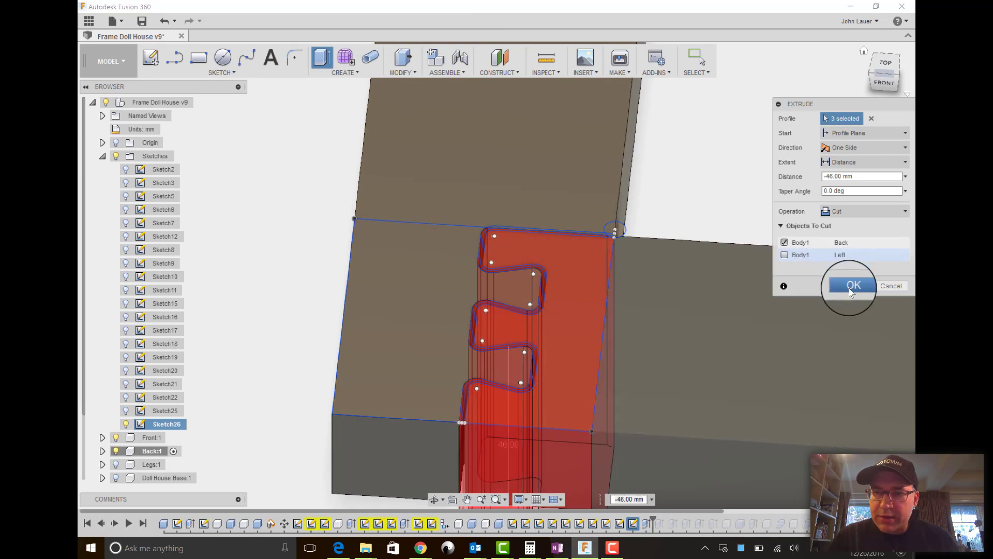
pyautogui.click(854, 285)
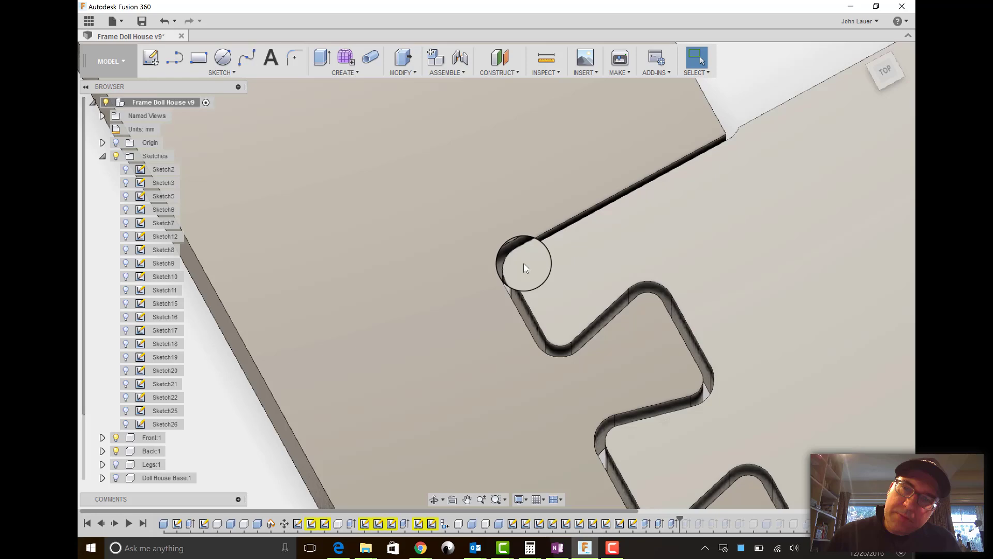
pyautogui.click(244, 36)
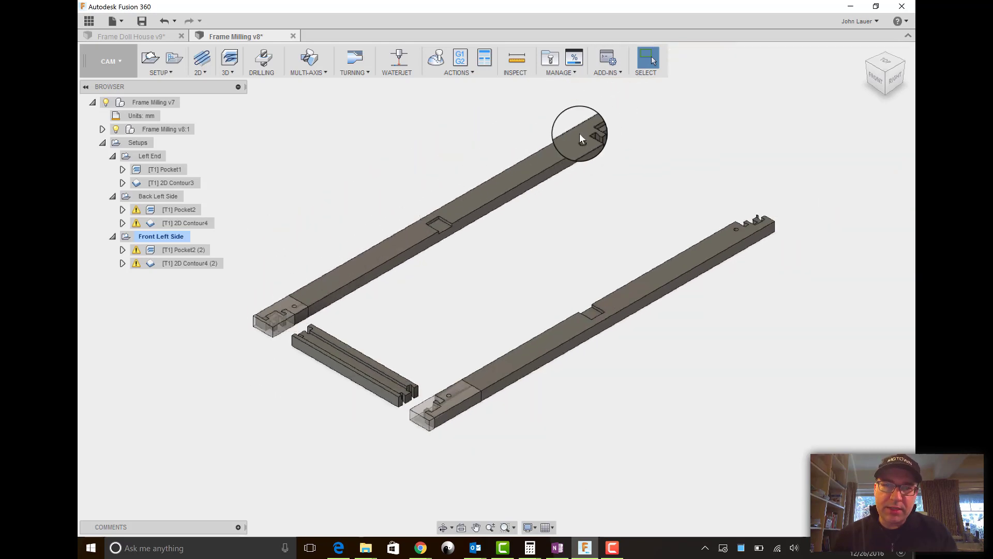
pyautogui.moveTo(291, 294)
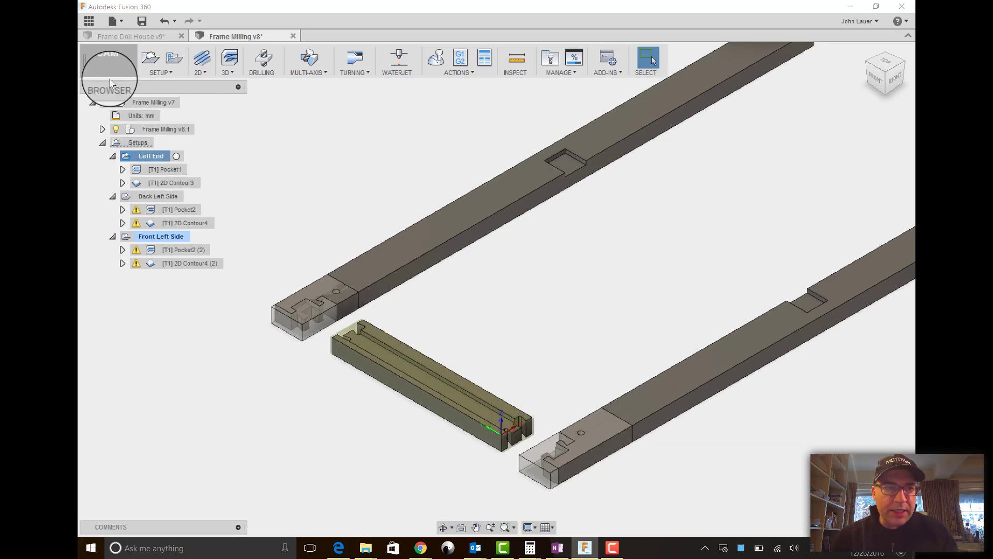
# - Preview the Left End Pocket1 and 2D Contour3 toolpaths
pyautogui.click(172, 182)
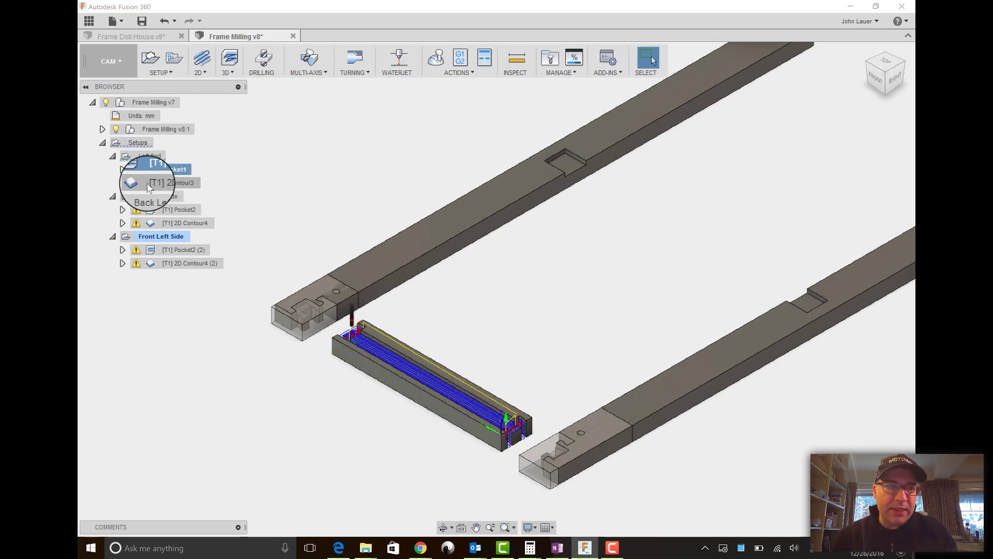
pyautogui.click(166, 182)
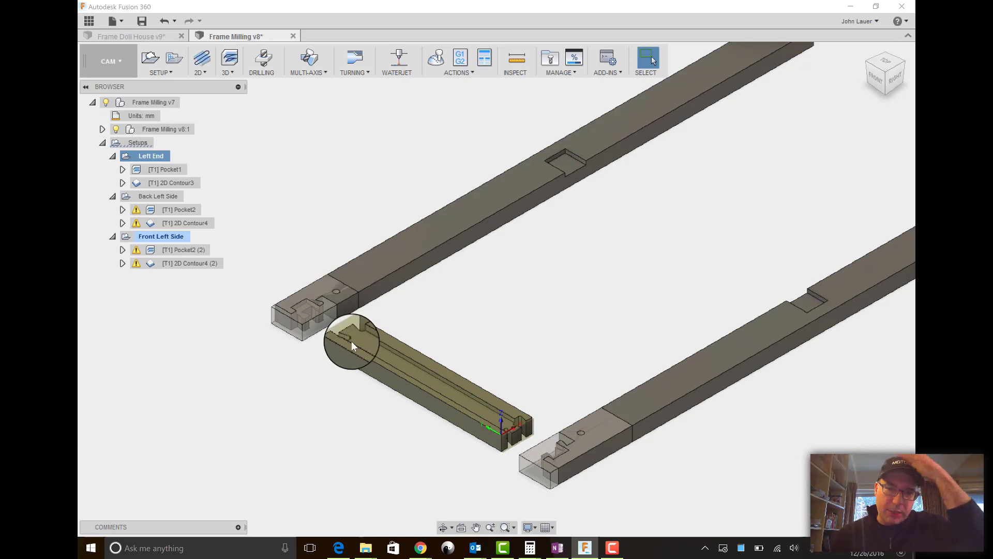
pyautogui.moveTo(368, 355)
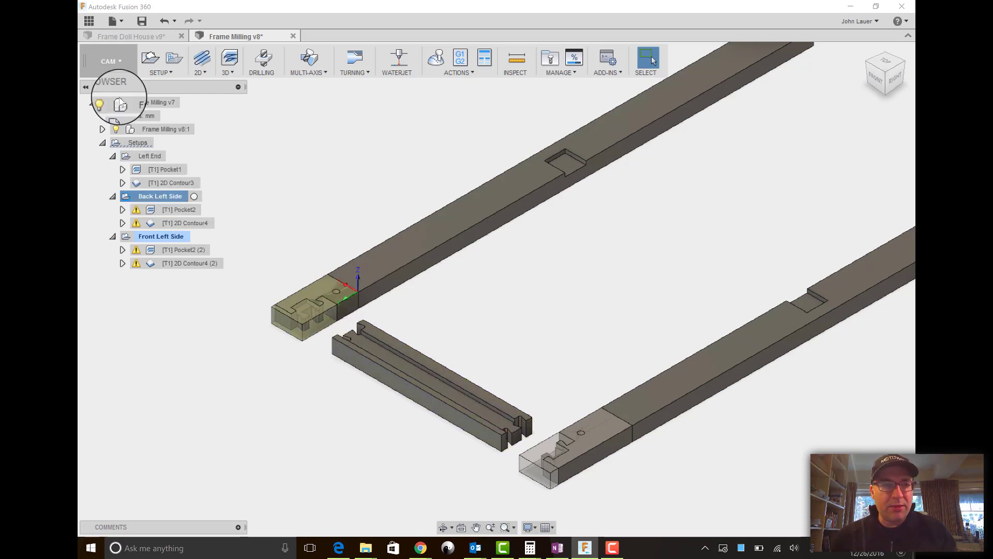
# - Preview the Back Left Side Pocket2 and 2D Contour4 toolpaths
pyautogui.click(185, 223)
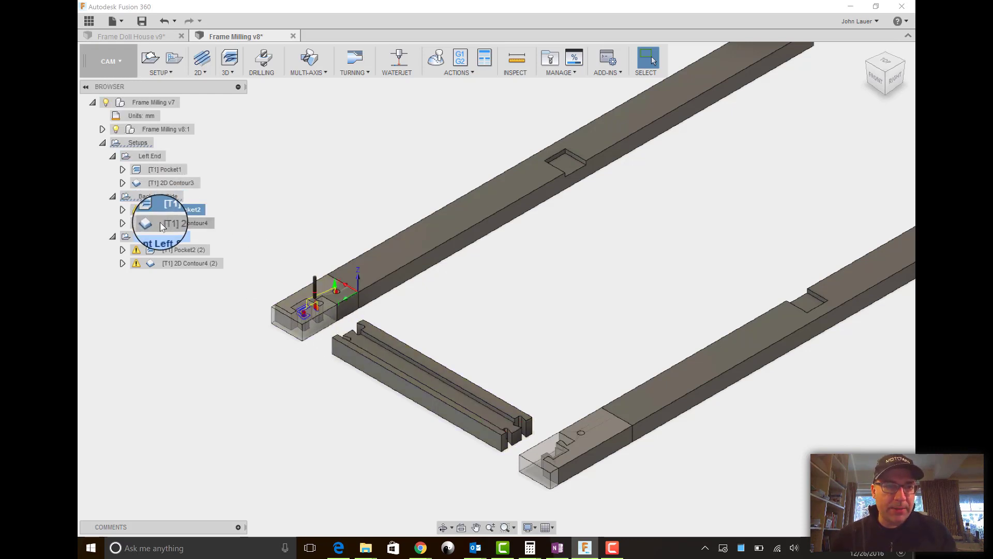
pyautogui.click(187, 223)
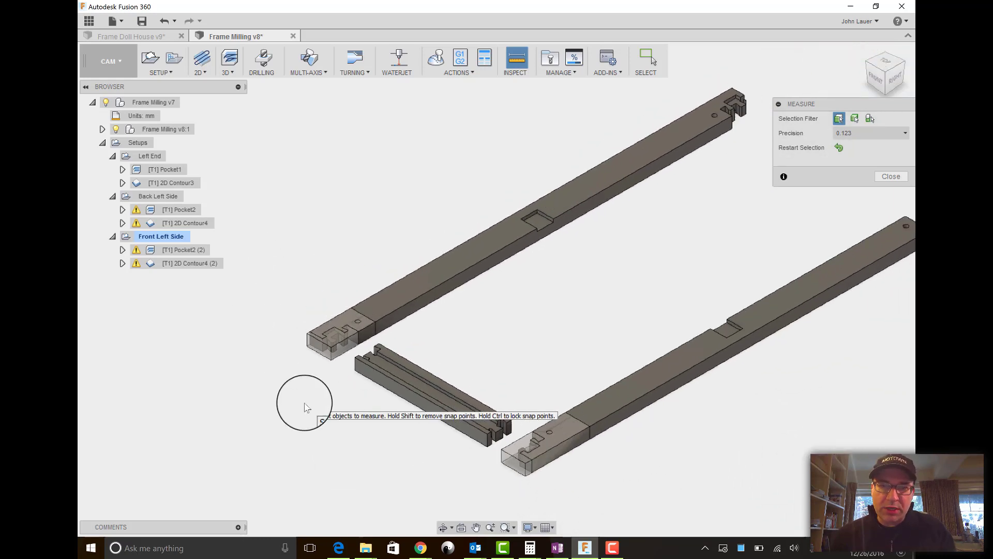
pyautogui.moveTo(408, 370)
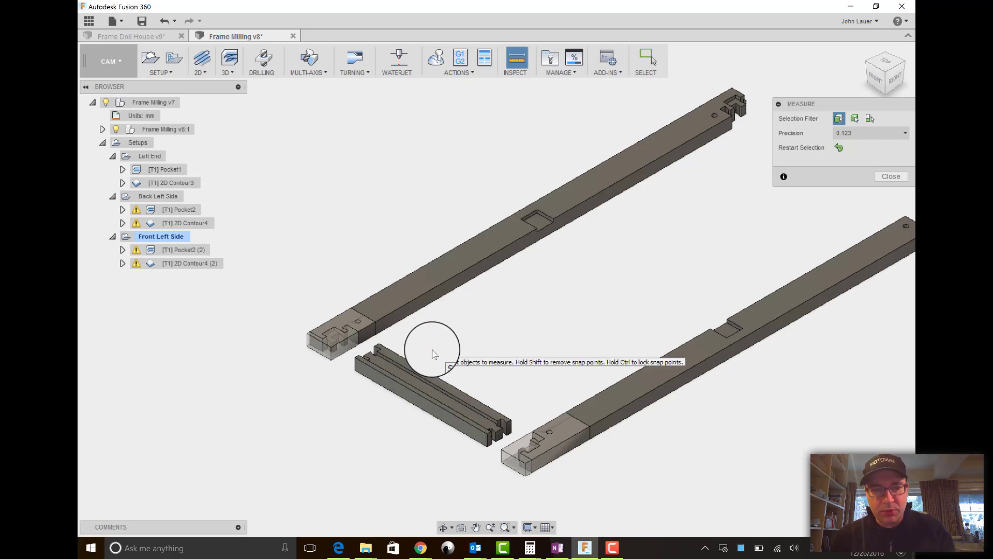
pyautogui.moveTo(354, 323)
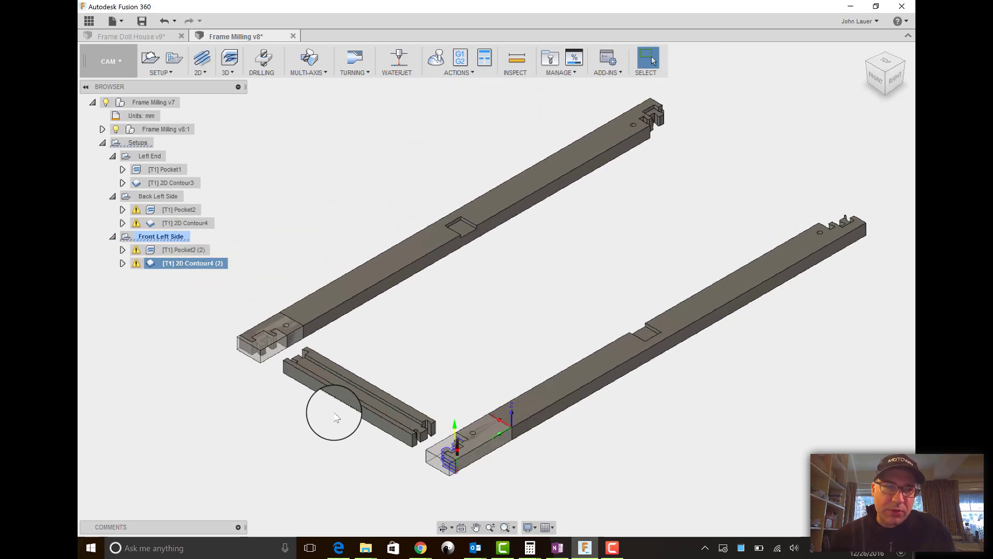
# - Measure 566 mm between matching end vertices of the two long boards, Y 90 to Y 656
pyautogui.click(514, 57)
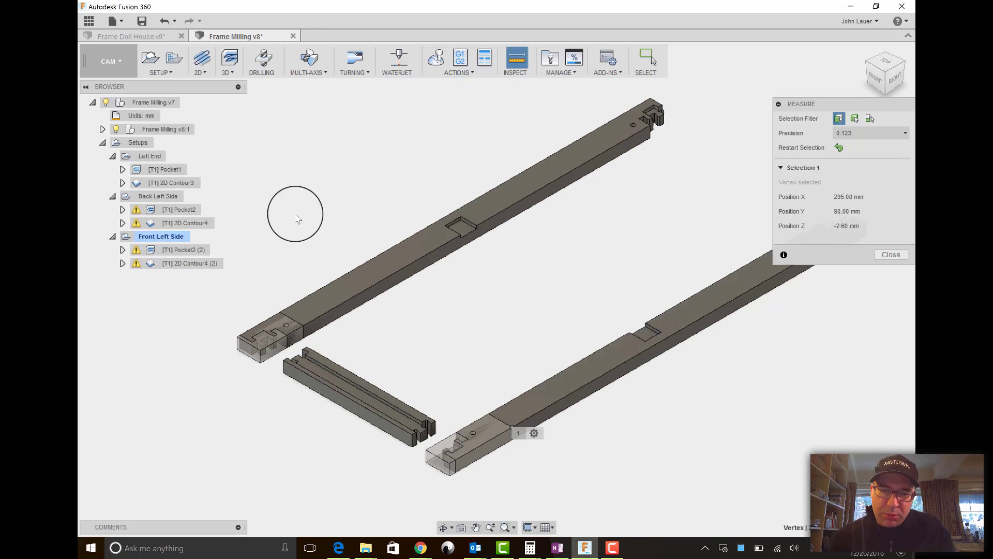
pyautogui.moveTo(294, 214); pyautogui.dragTo(759, 299)
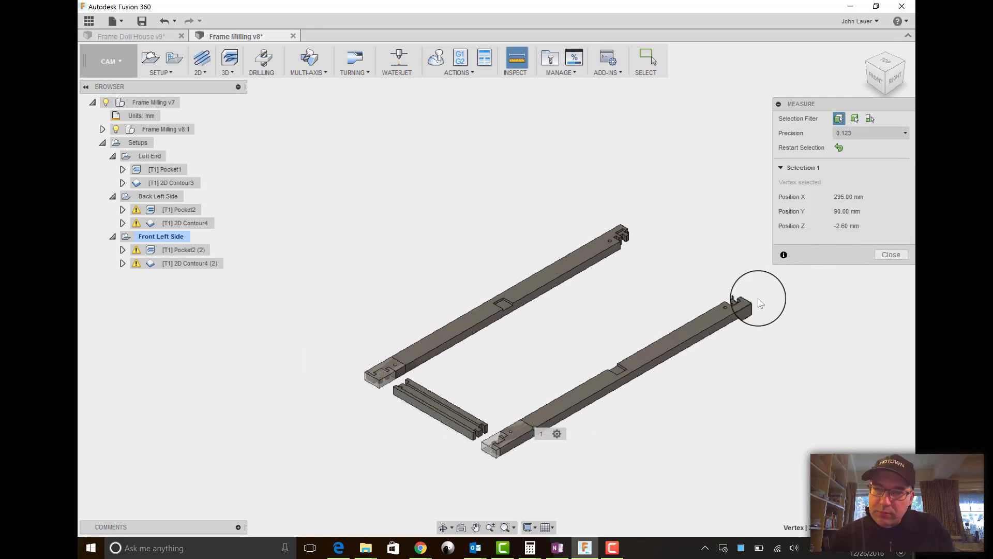
pyautogui.click(747, 303)
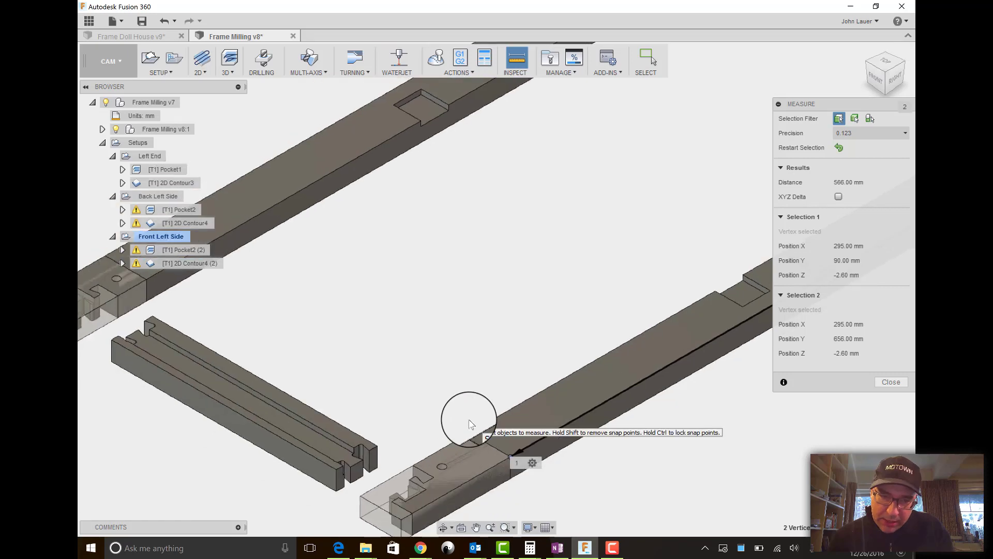
# - Measure 294.8 mm between the middle notch vertices of both long boards at Y 328
pyautogui.click(891, 382)
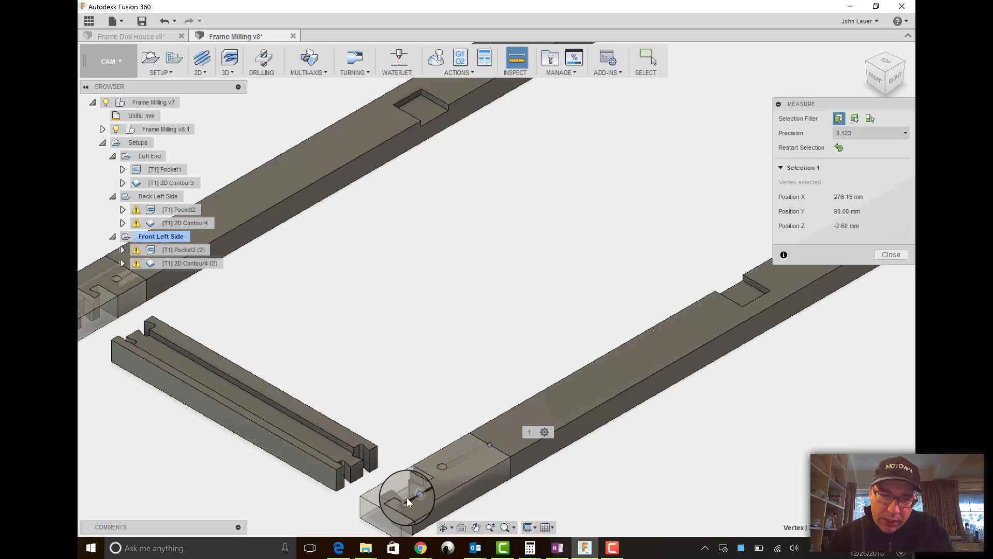
pyautogui.click(892, 254)
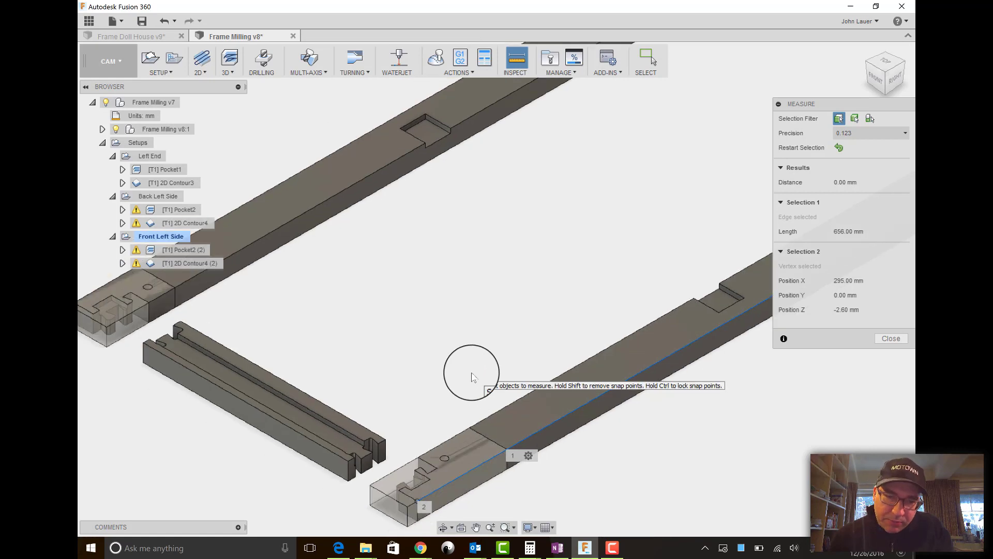
pyautogui.moveTo(472, 374); pyautogui.dragTo(409, 402)
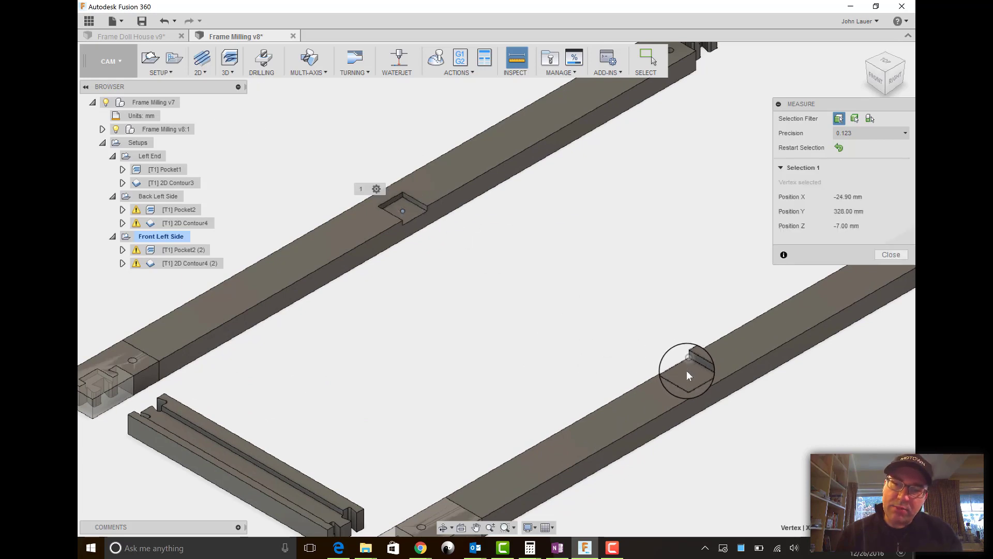
pyautogui.click(402, 210)
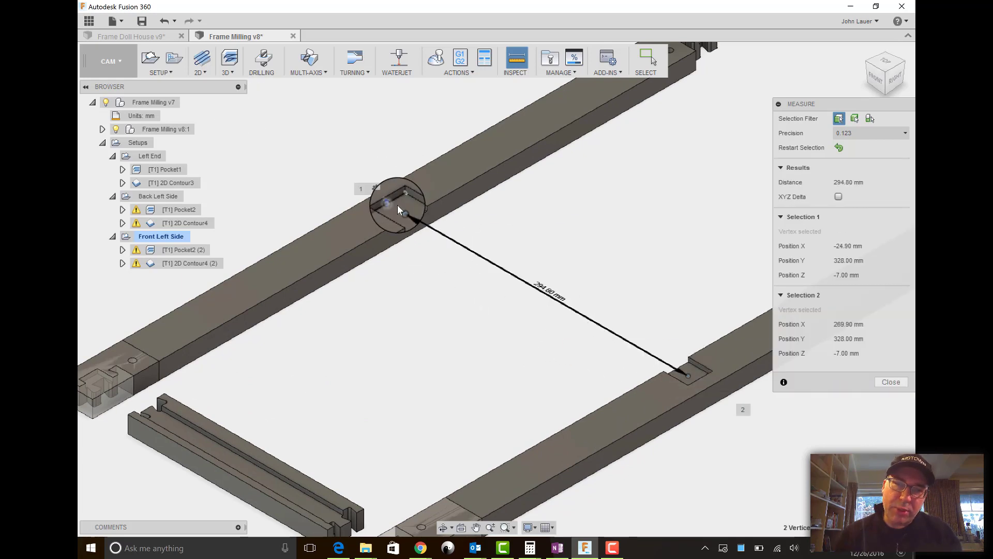
pyautogui.moveTo(455, 273)
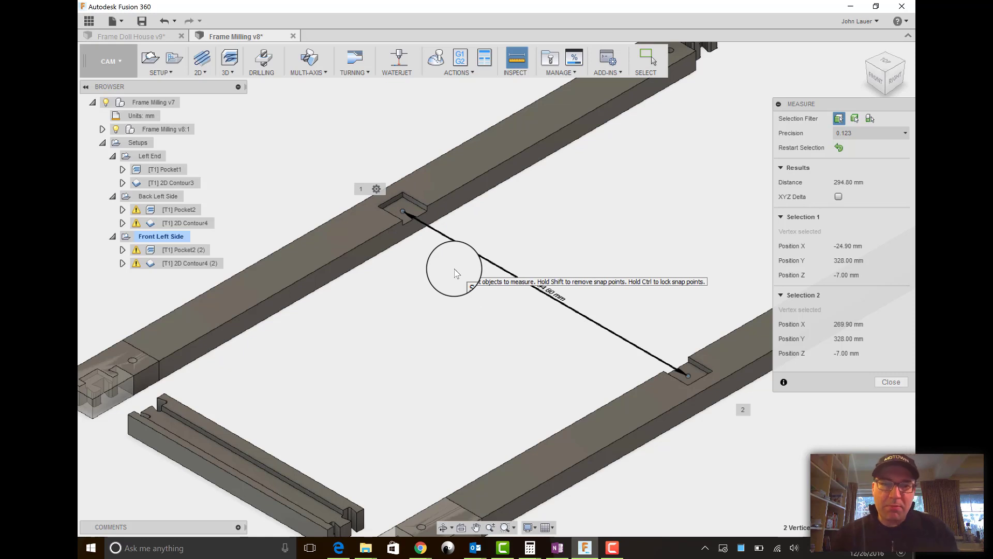